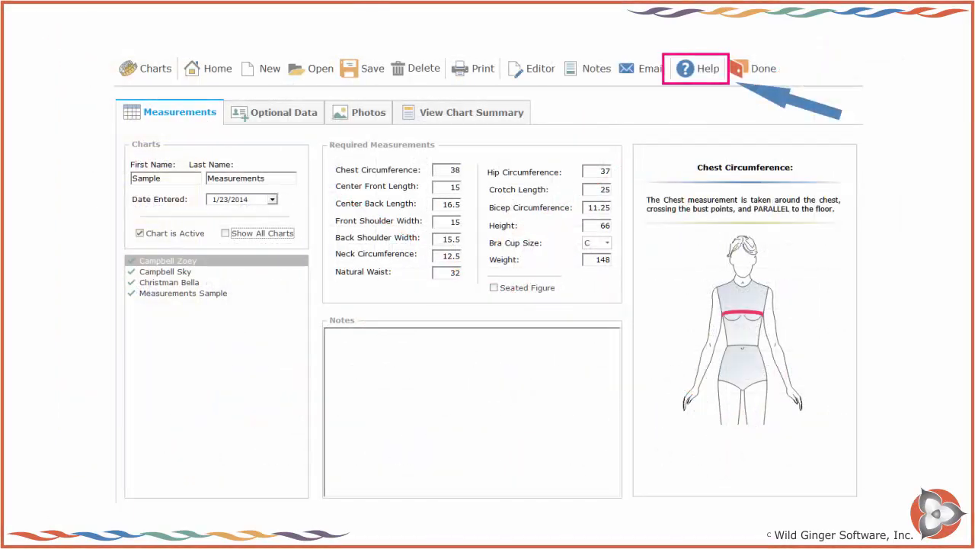
Open the Help button from the Sample Measurements chart toolbar
{"action": "left_click", "coordinate": [696, 69]}
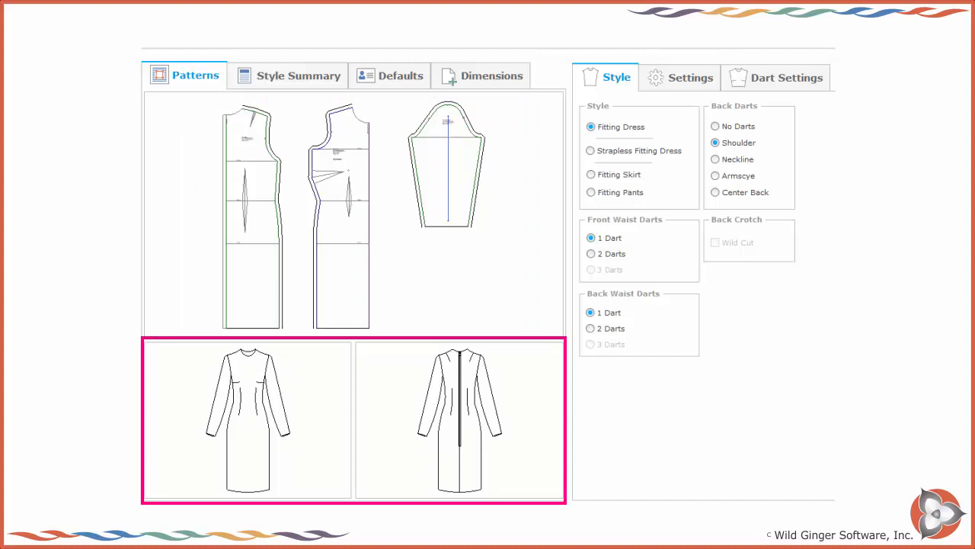
Choose the Fitting Dress style with shoulder back darts and single waist darts
{"action": "left_click", "coordinate": [591, 192]}
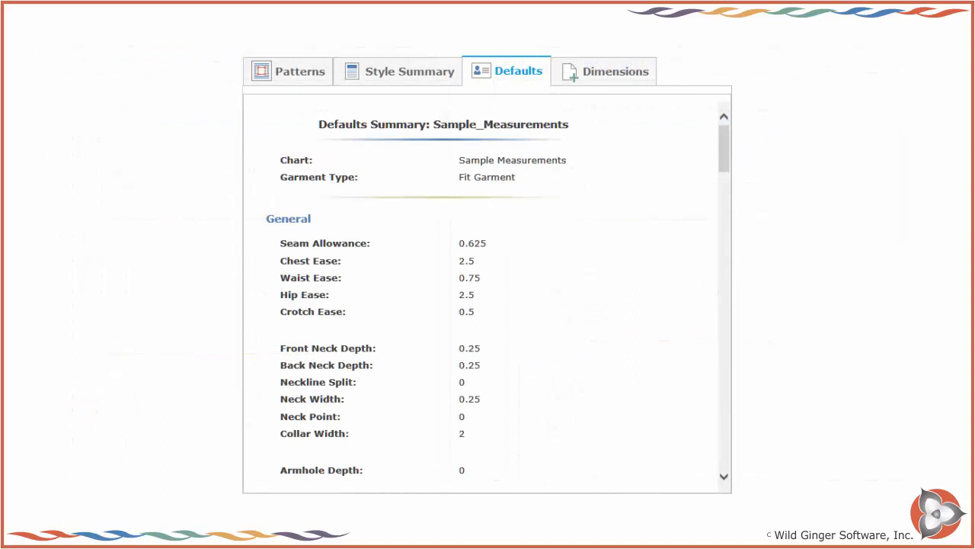
View the finished neck, armhole, sleeve cap and chest dimensions, then return to the pattern
{"action": "left_click", "coordinate": [612, 71]}
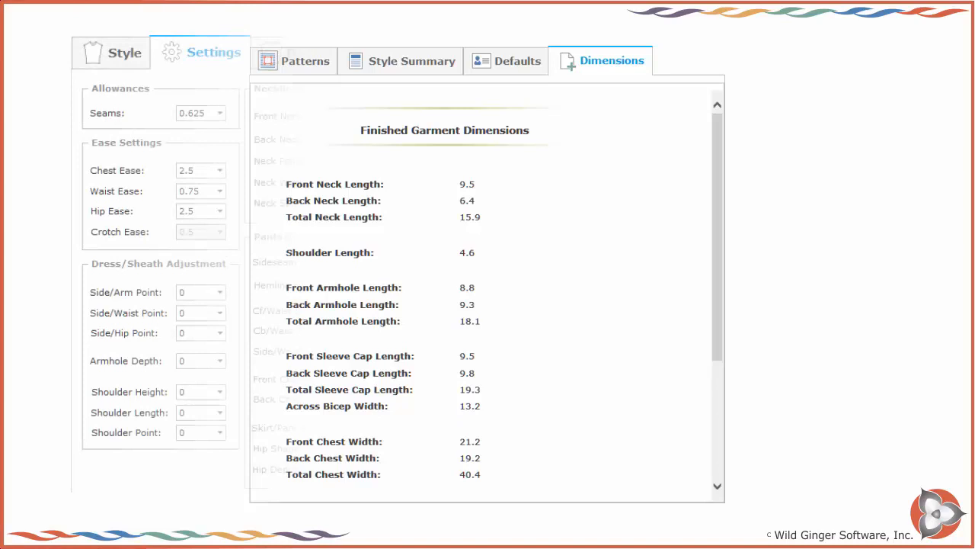
{"action": "left_click", "coordinate": [199, 53]}
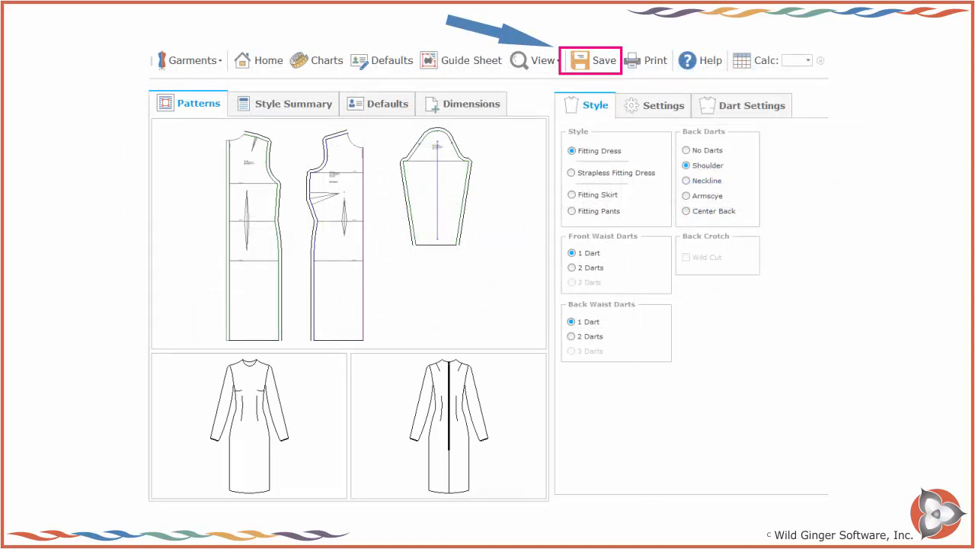
Save the fitting dress patterns and summary, then choose printing patterns, summary and guide sheet
{"action": "left_click", "coordinate": [591, 61]}
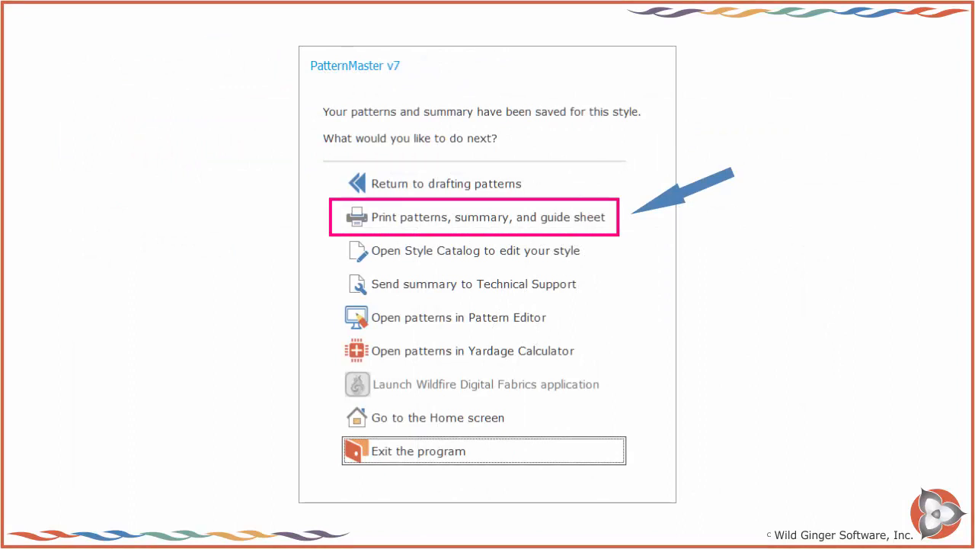
{"action": "left_click", "coordinate": [475, 217]}
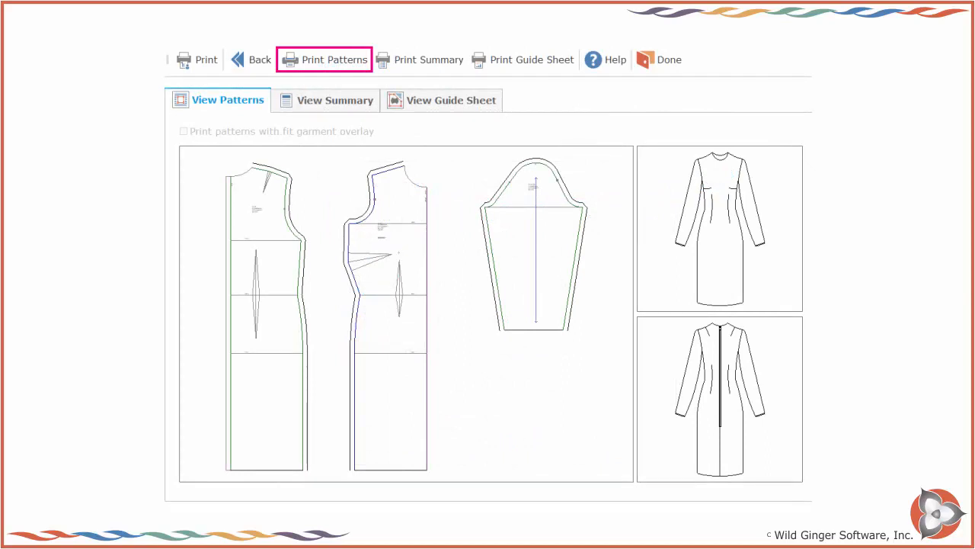
Print the dress patterns, the style summary and the guide sheet
{"action": "left_click", "coordinate": [324, 59]}
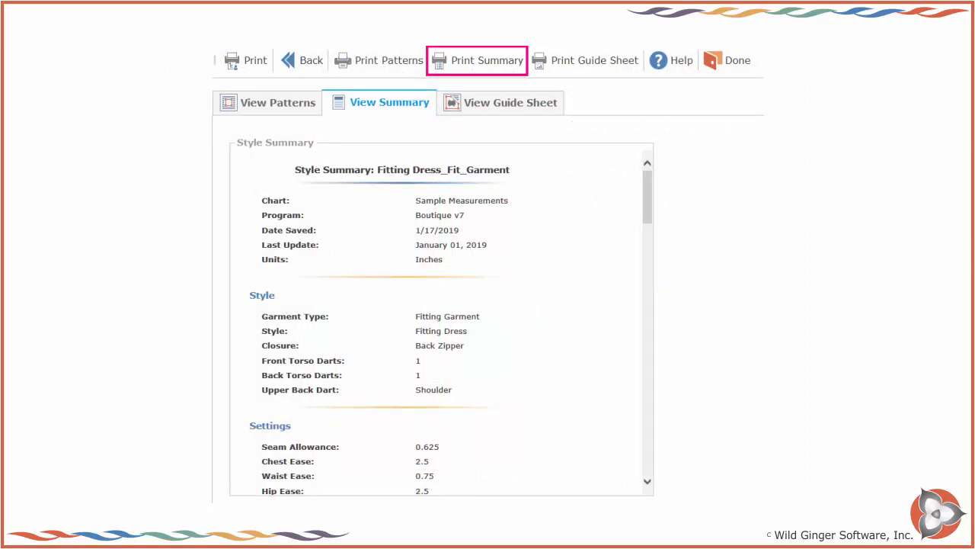
{"action": "left_click", "coordinate": [510, 102]}
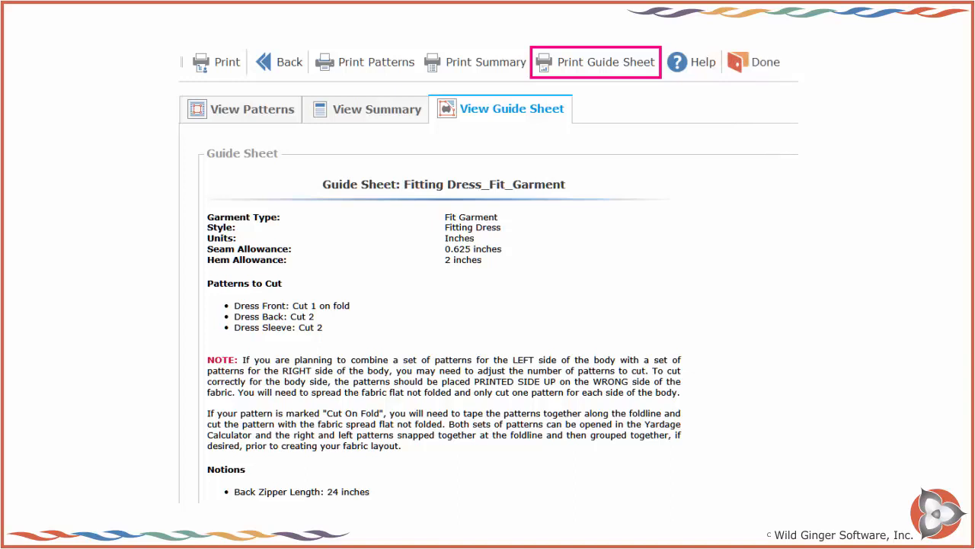
{"action": "left_click", "coordinate": [692, 62]}
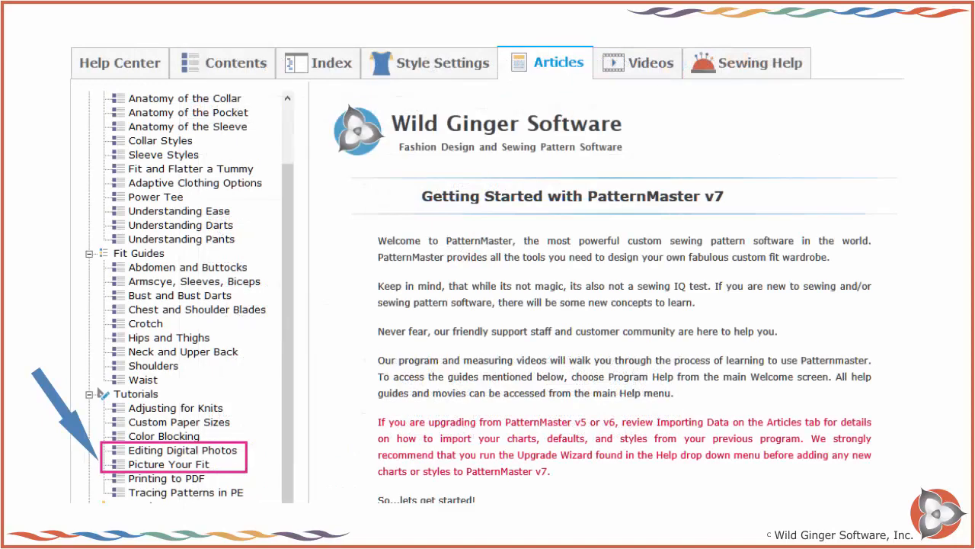
Open Measuring and Fit Support from the Help Center
{"action": "left_click", "coordinate": [119, 63]}
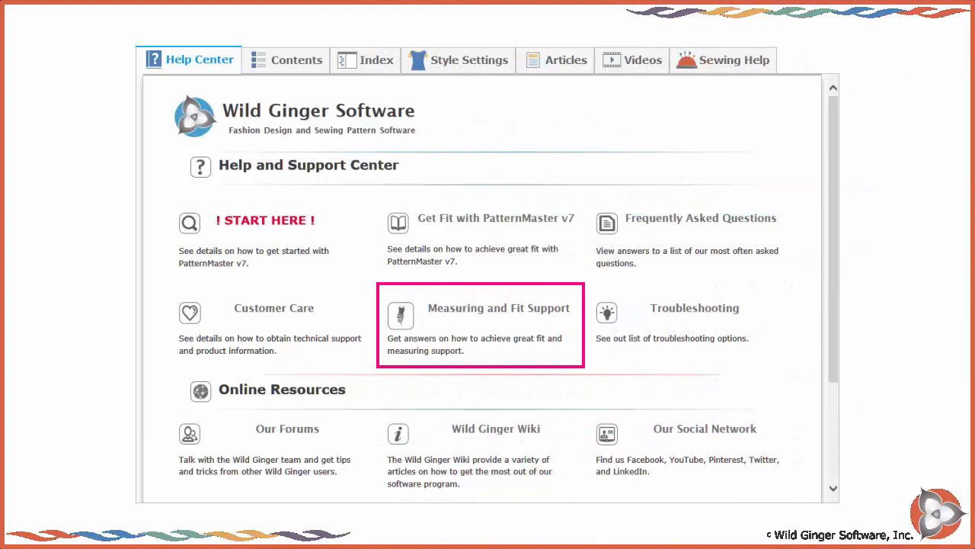
{"action": "left_click", "coordinate": [498, 307]}
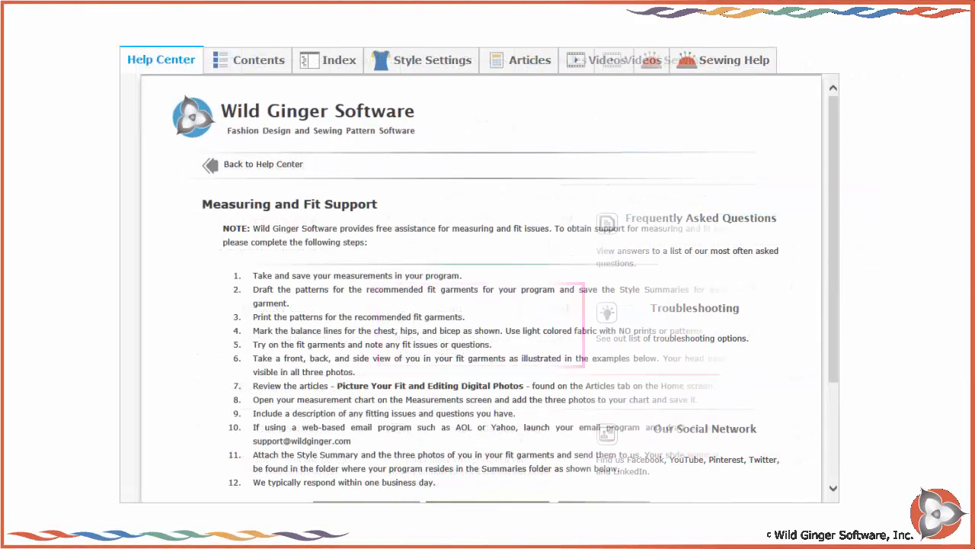